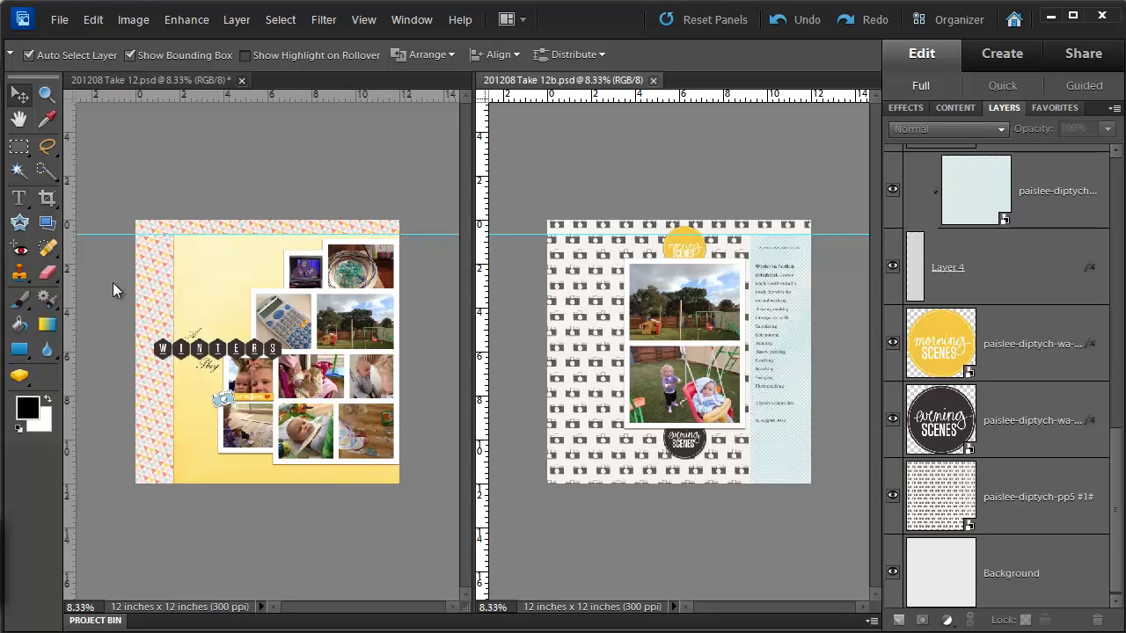
- Open Take12Template7-left.psd from the Templates folder via the Desktop
click(60, 19)
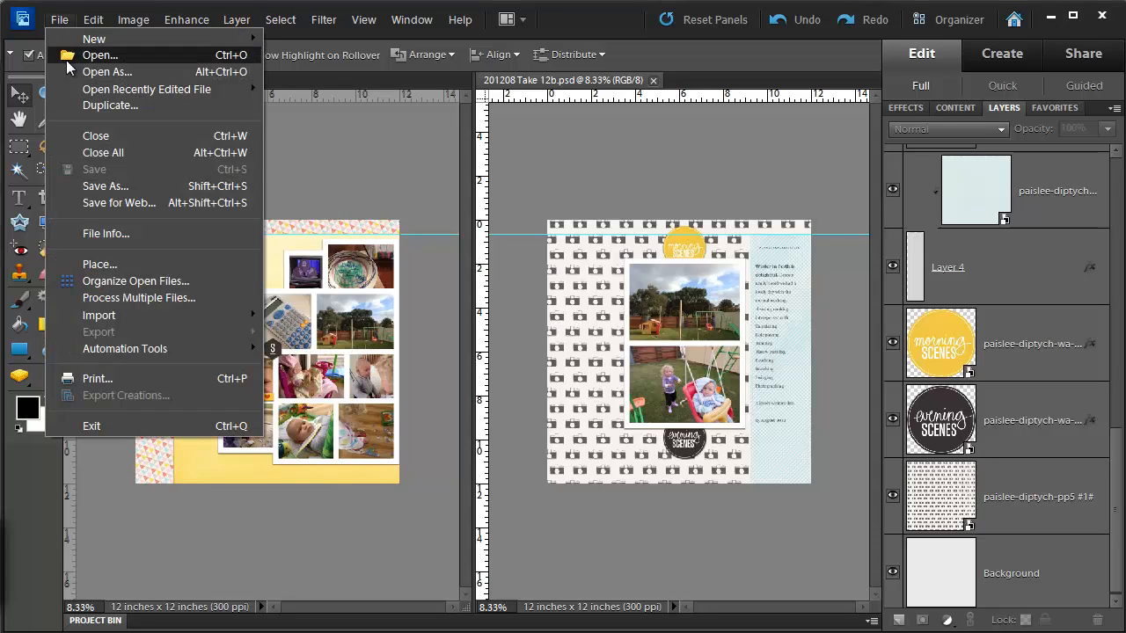
click(99, 55)
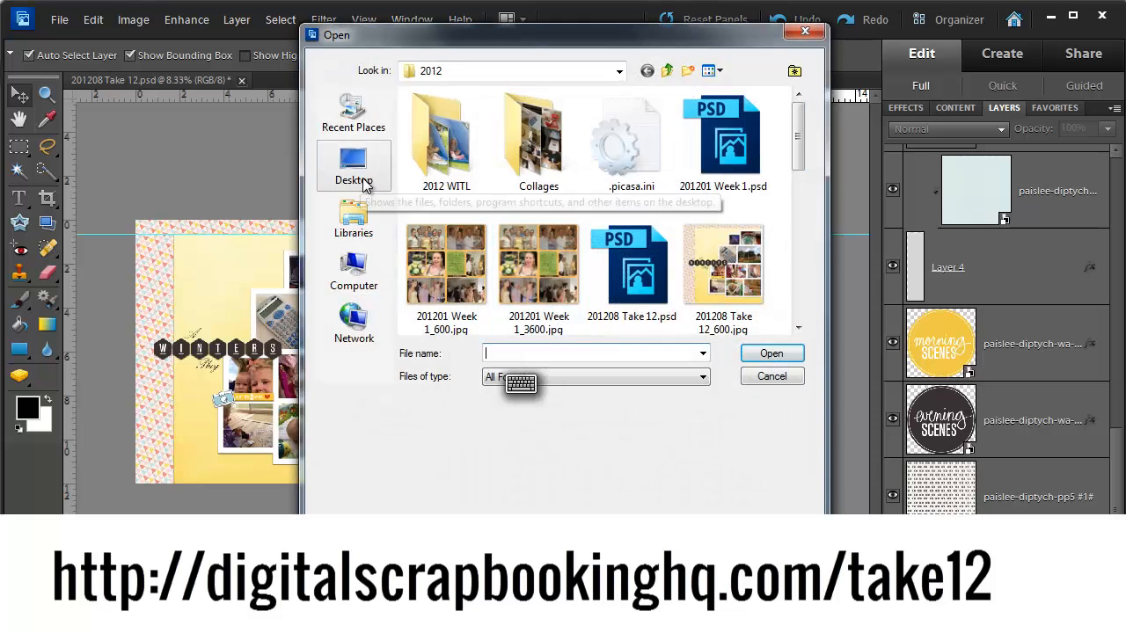
click(351, 167)
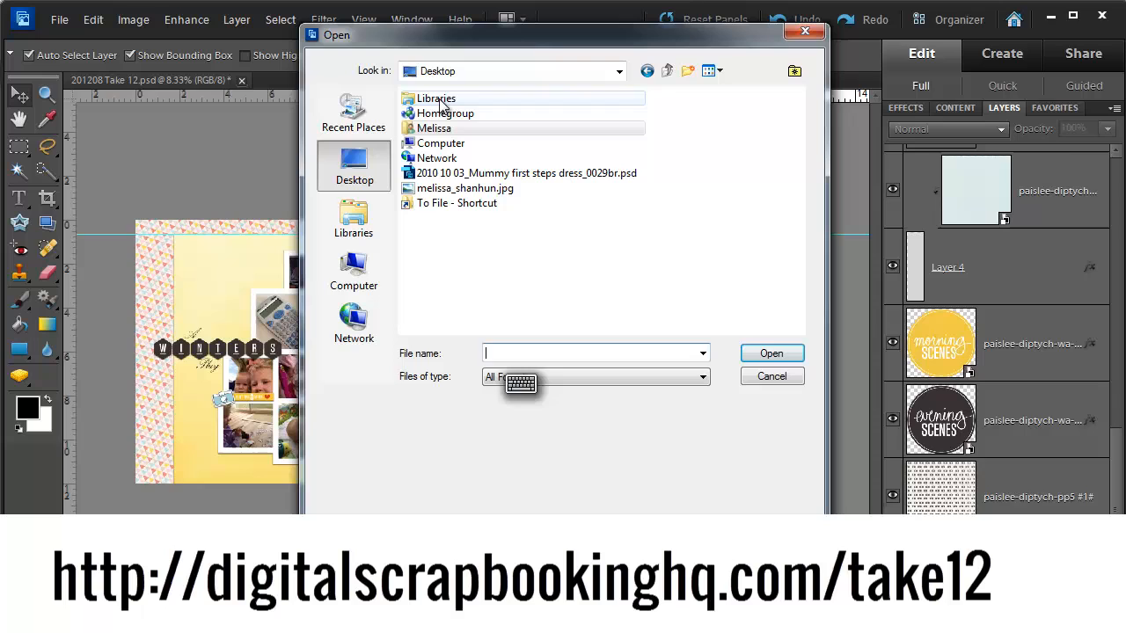
double_click(457, 202)
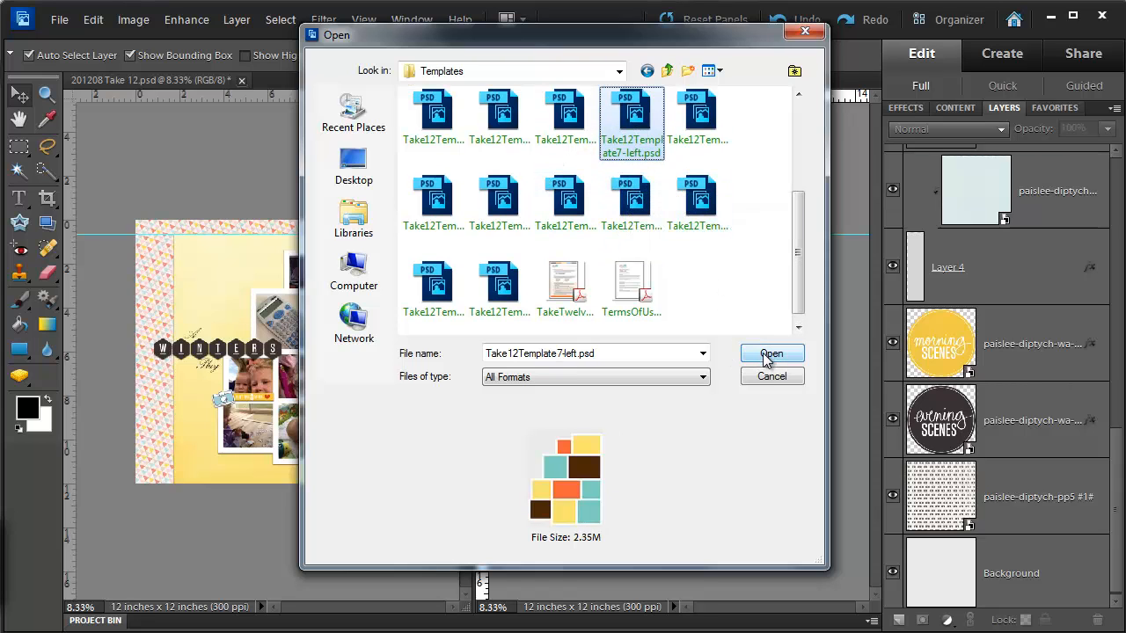
click(770, 351)
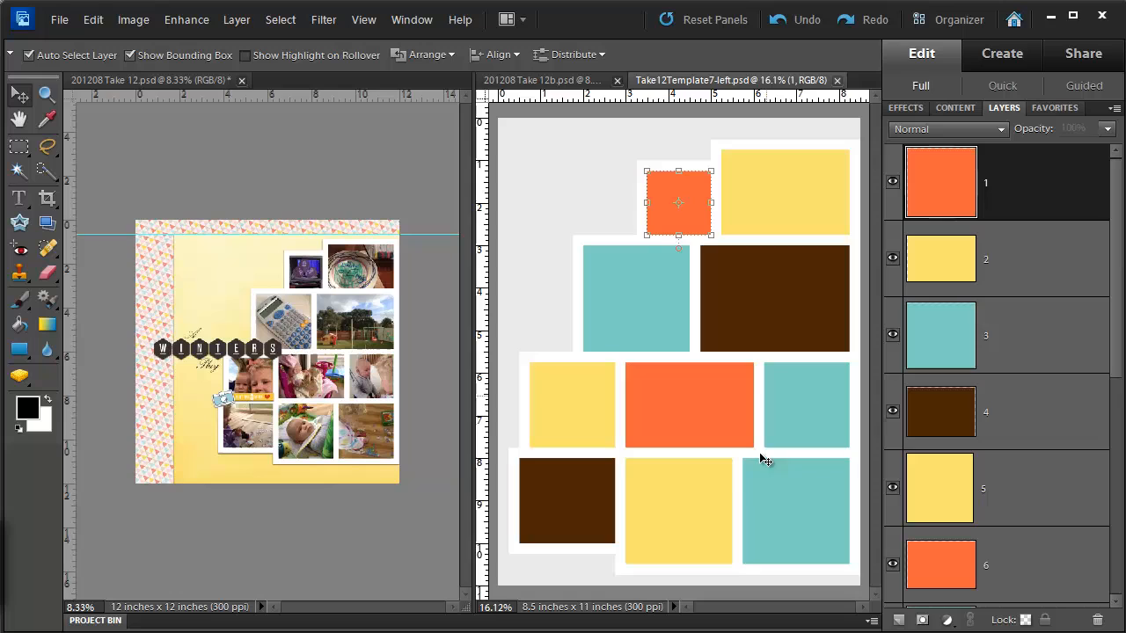
- Consolidate documents into tabs, view the Take 12 layout, then return to the template
click(507, 19)
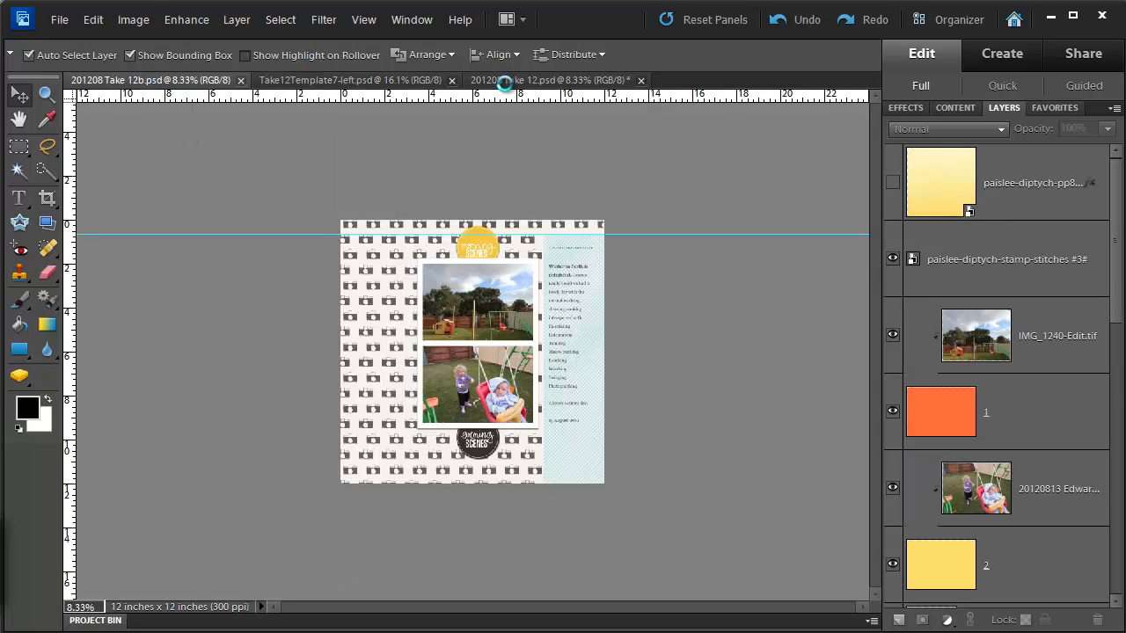
click(554, 81)
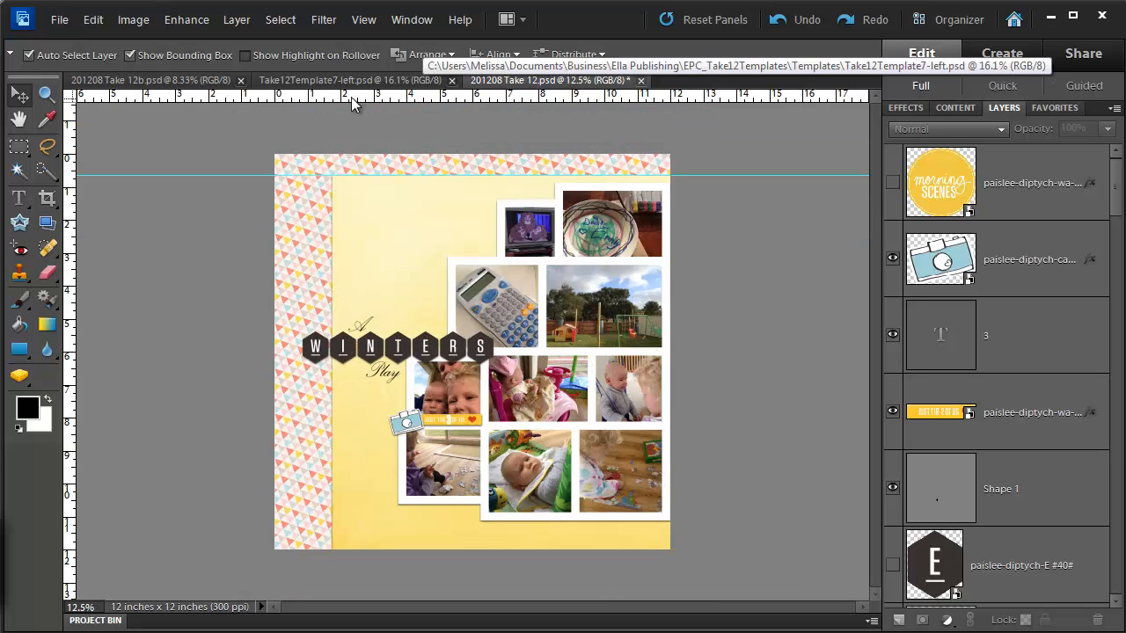
click(352, 81)
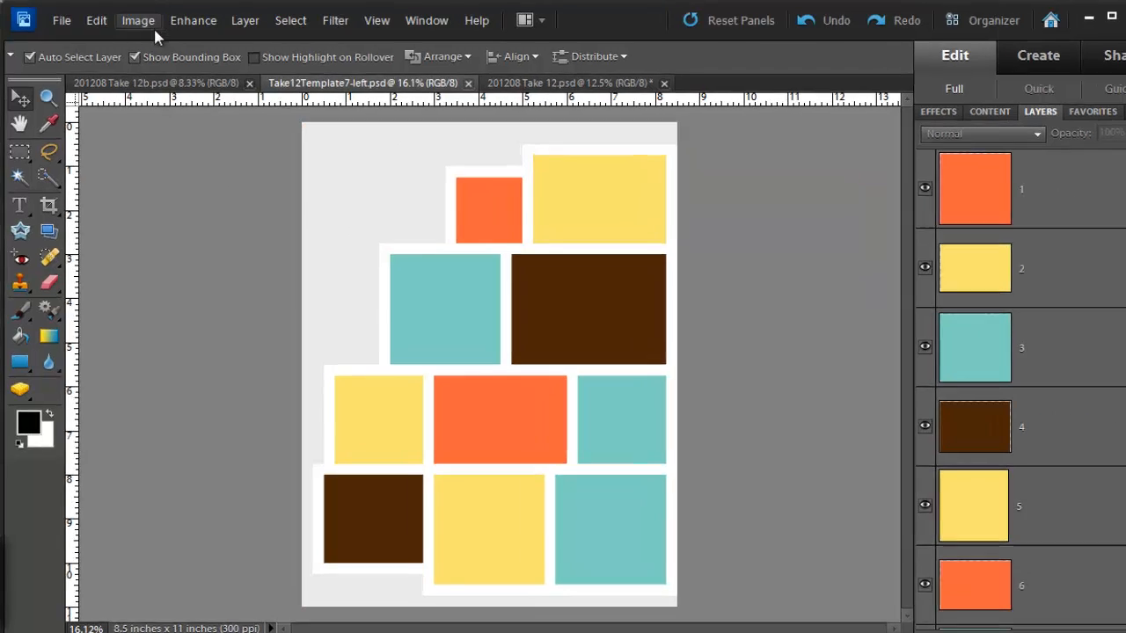
- Set the canvas size to 12 x 12 inches in the Canvas Size dialog
click(137, 21)
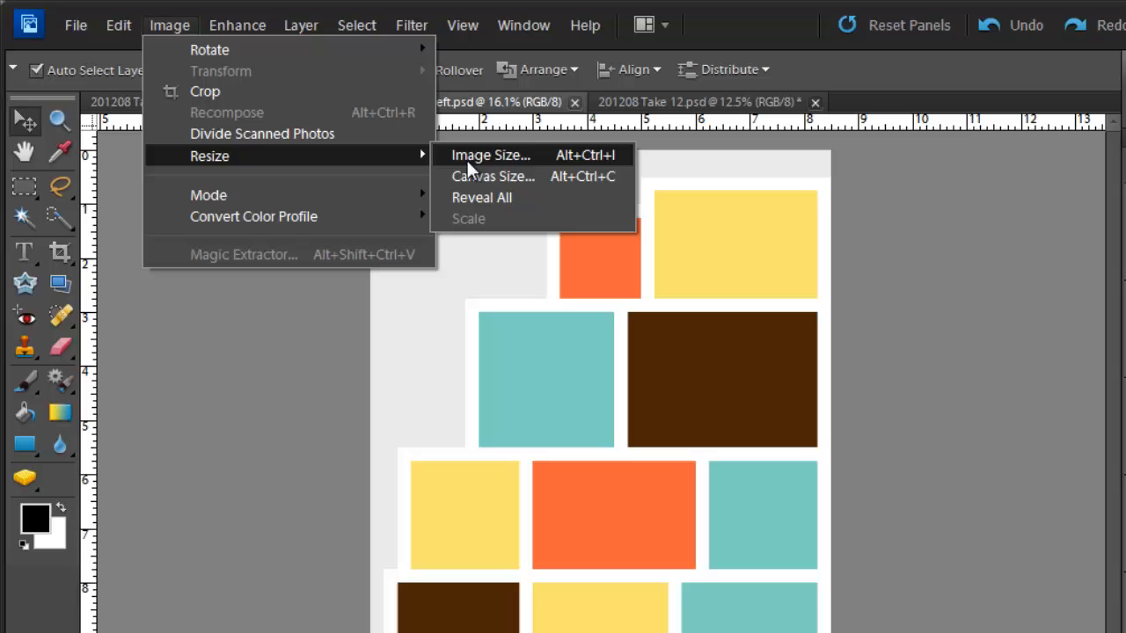
click(493, 176)
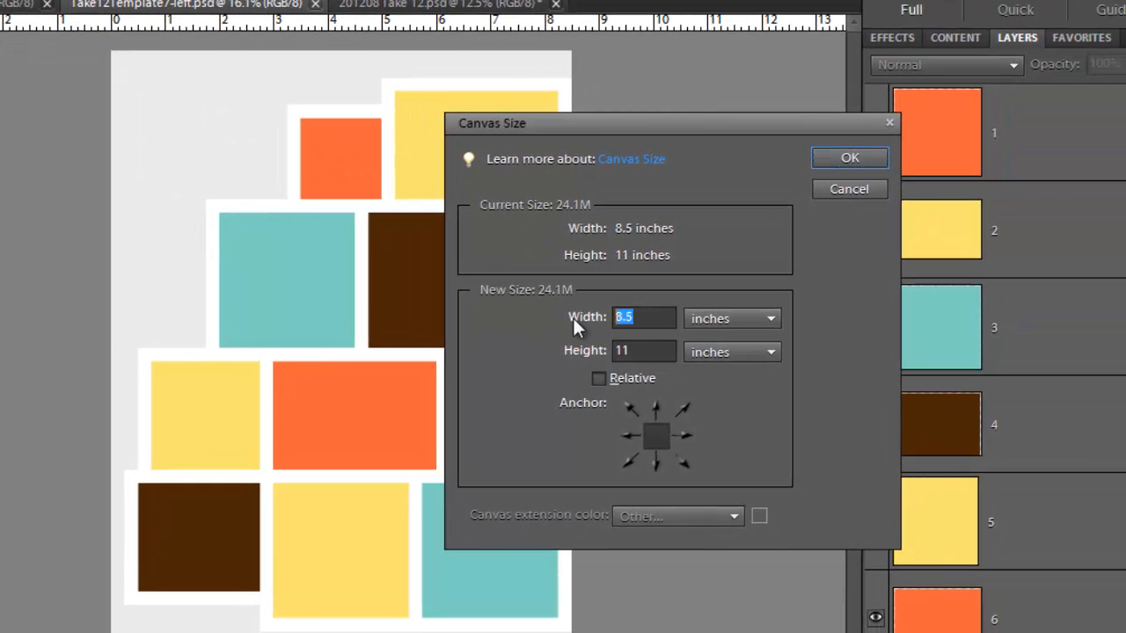
text(12)
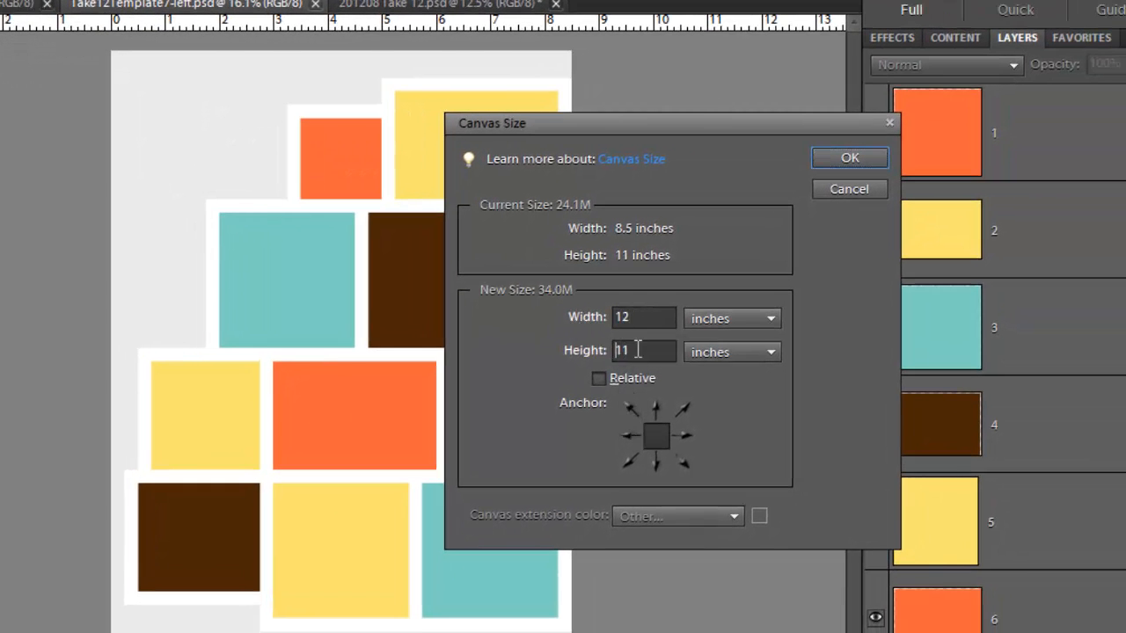
click(848, 159)
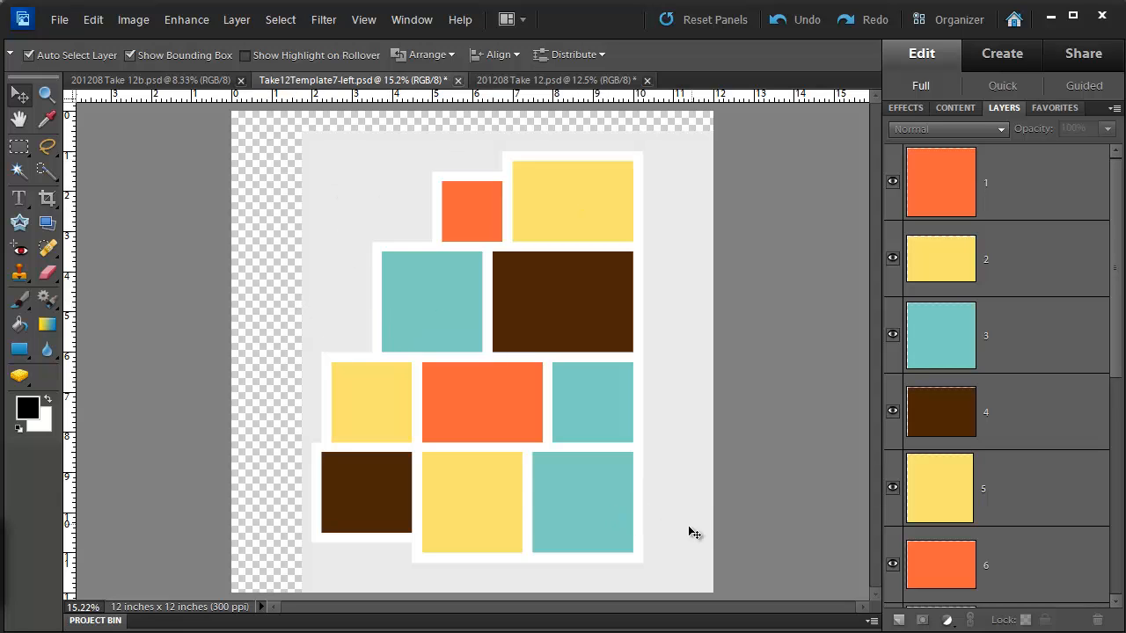
mouse_move(142, 387)
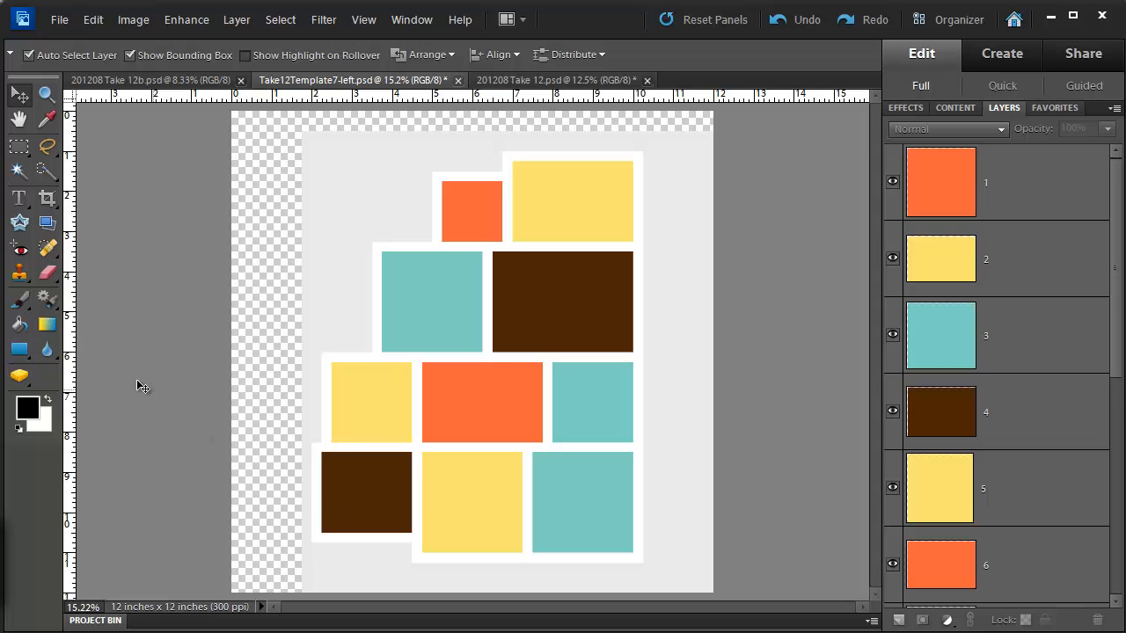
mouse_move(174, 168)
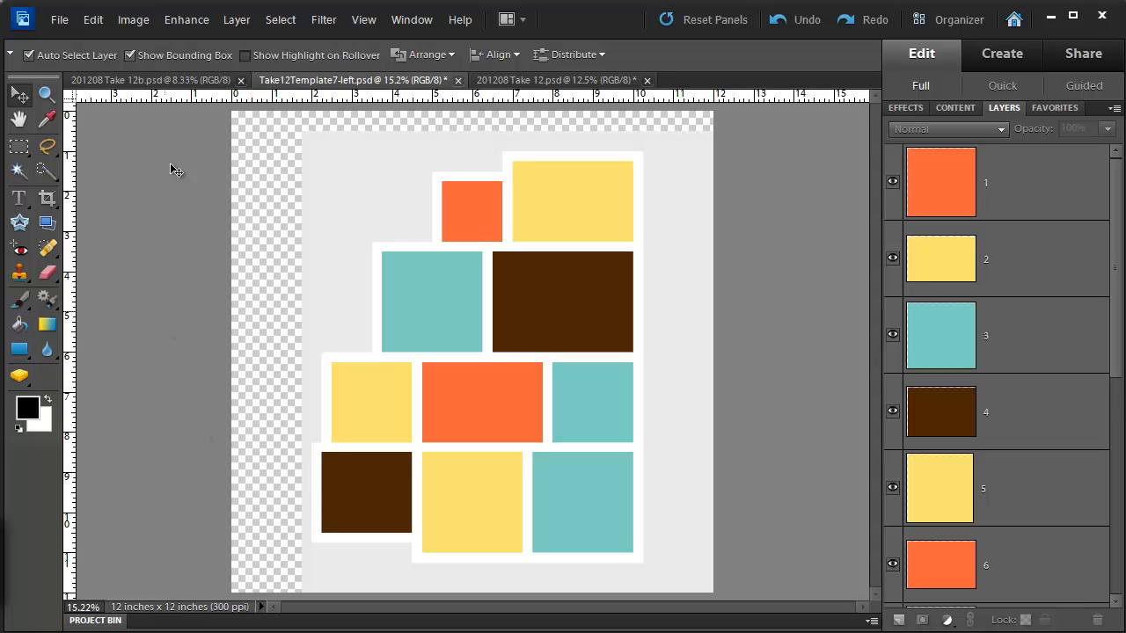
click(527, 81)
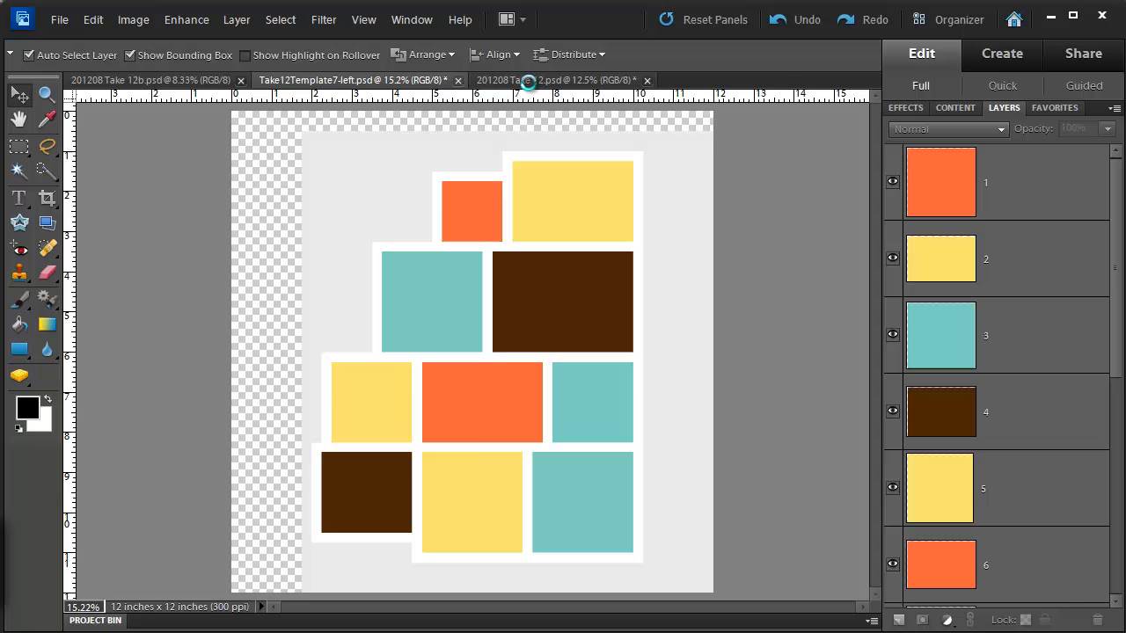
click(545, 81)
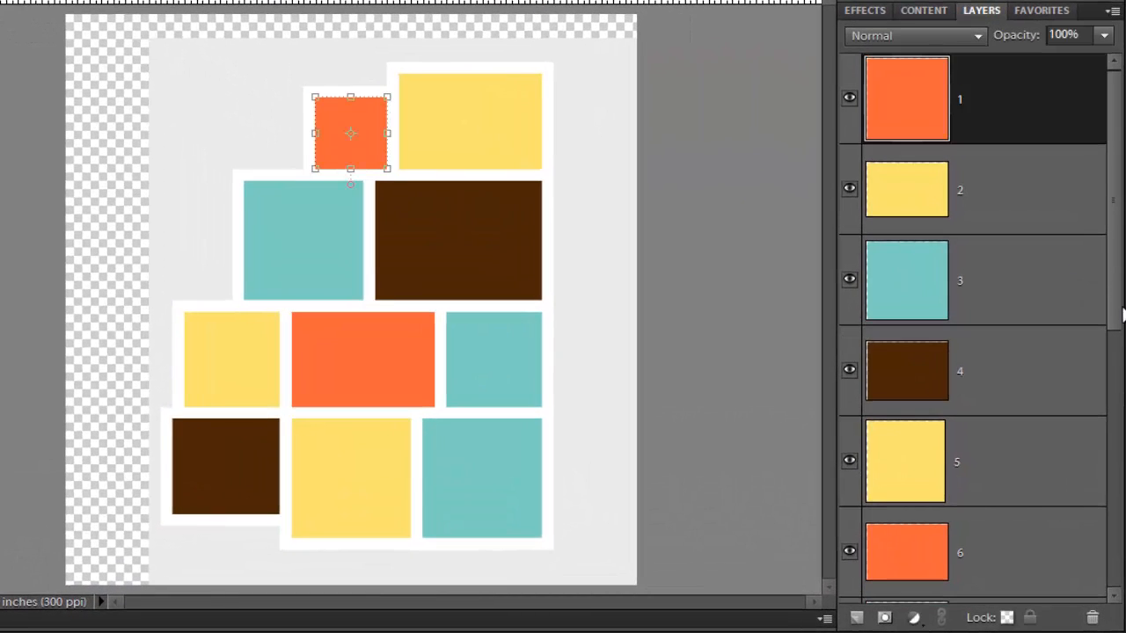
- Scroll through the paislee-diptych-papers folder to browse the patterned papers
scroll(down, 3)
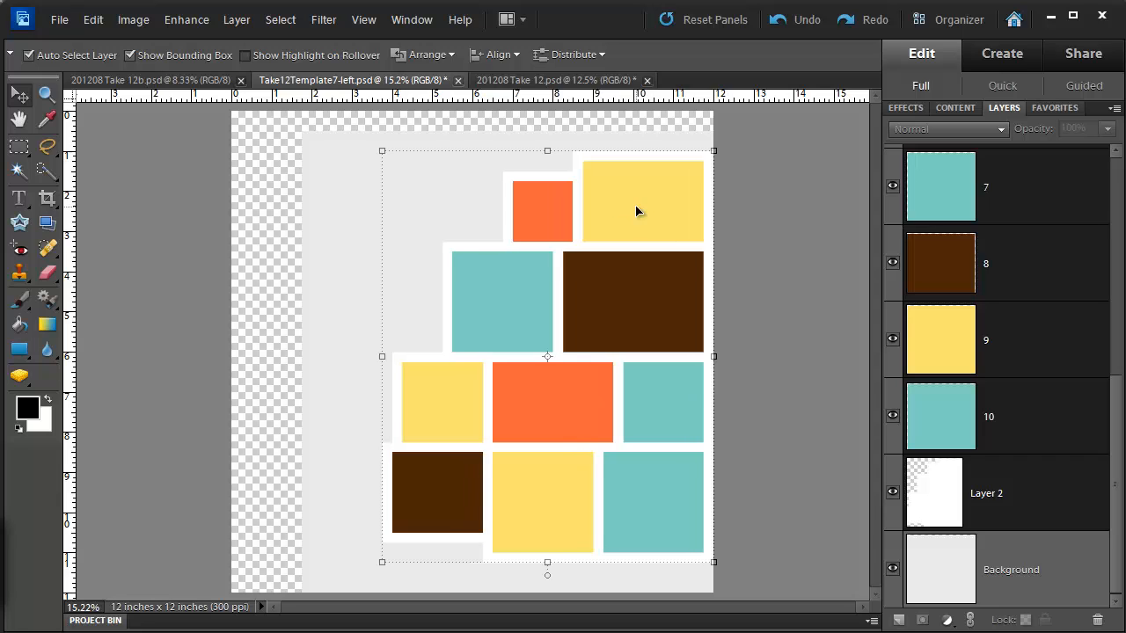
mouse_move(782, 538)
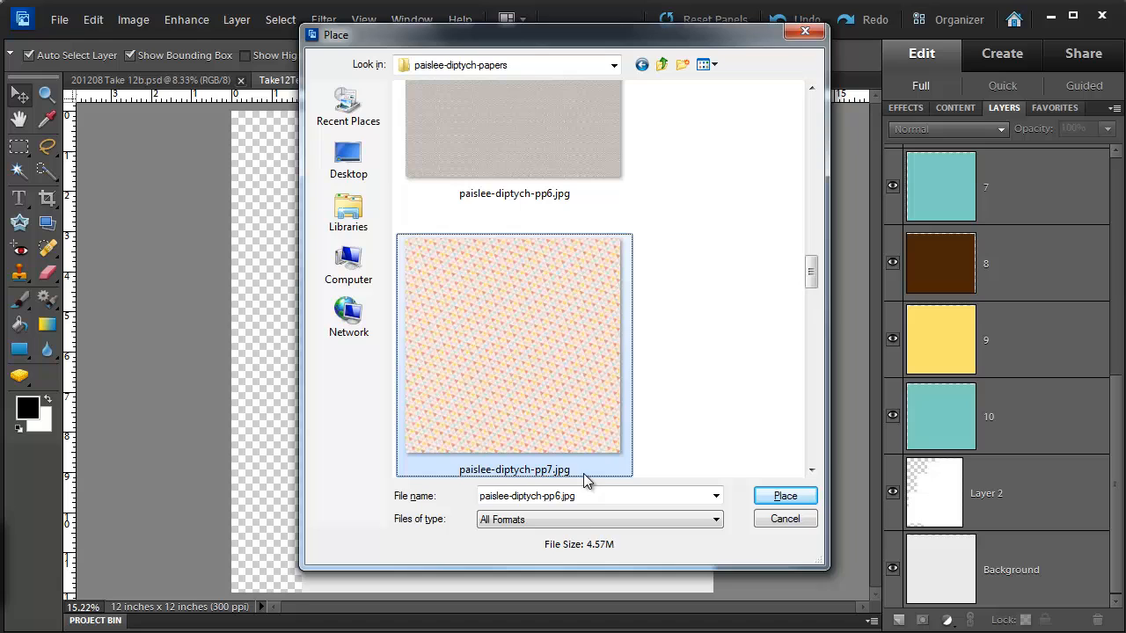
- Choose paislee-diptych-pp7.jpg as the patterned paper to place behind the collage
click(784, 496)
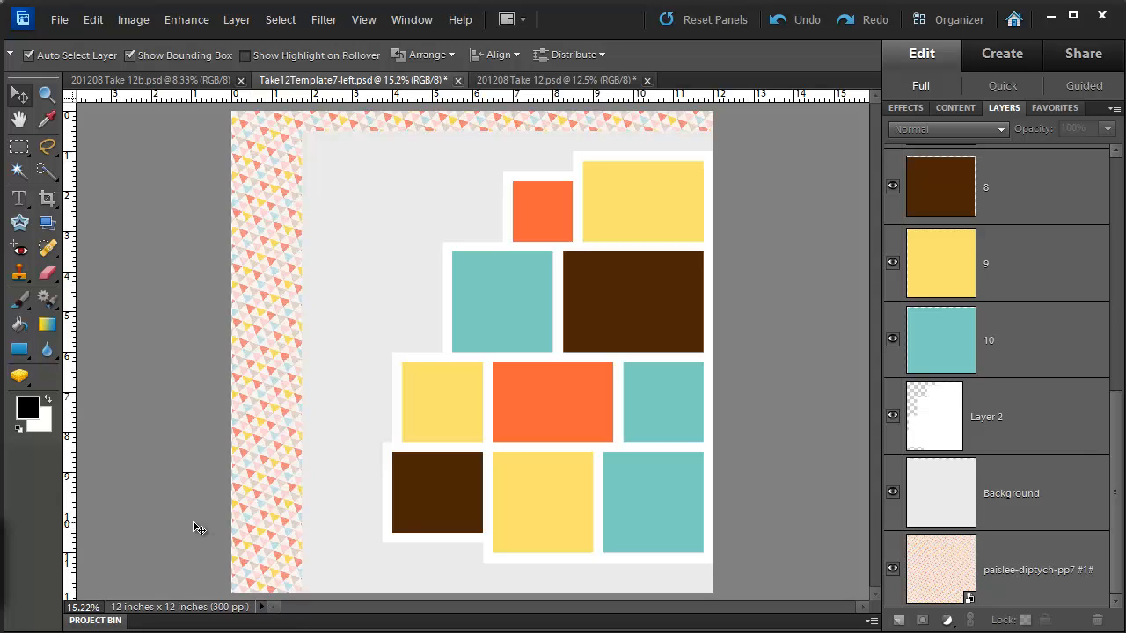
mouse_move(202, 531)
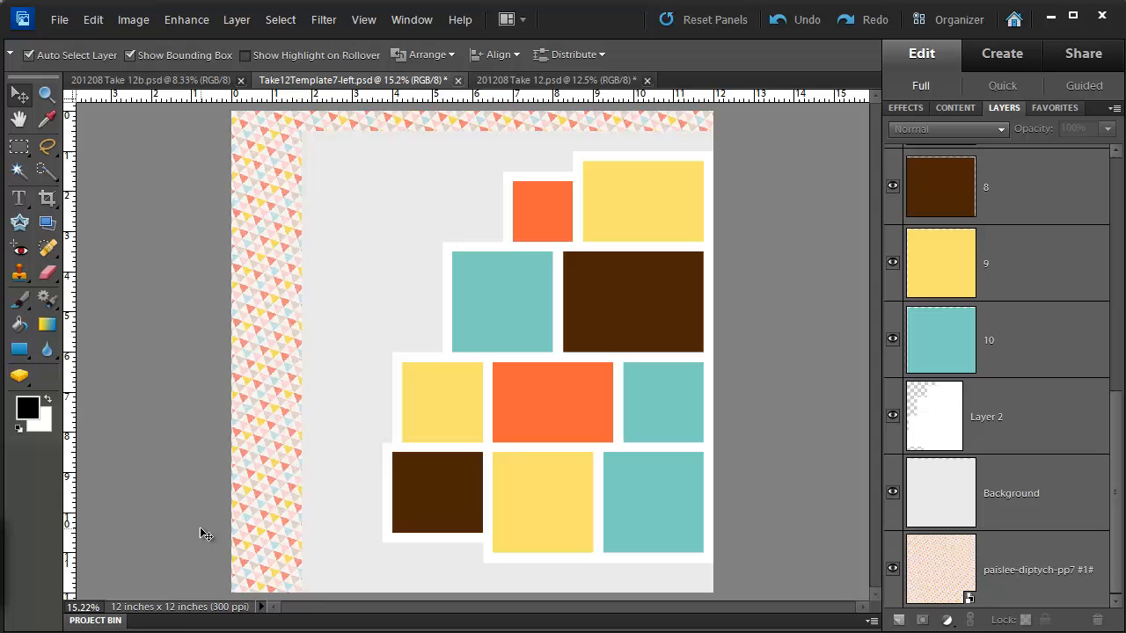
mouse_move(315, 488)
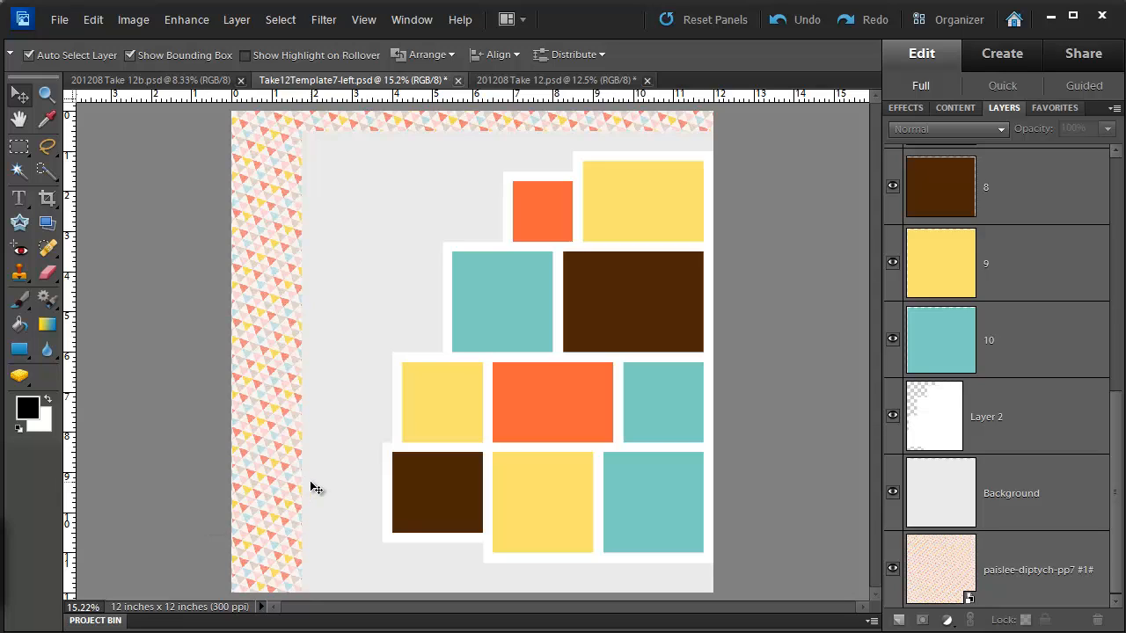
mouse_move(186, 20)
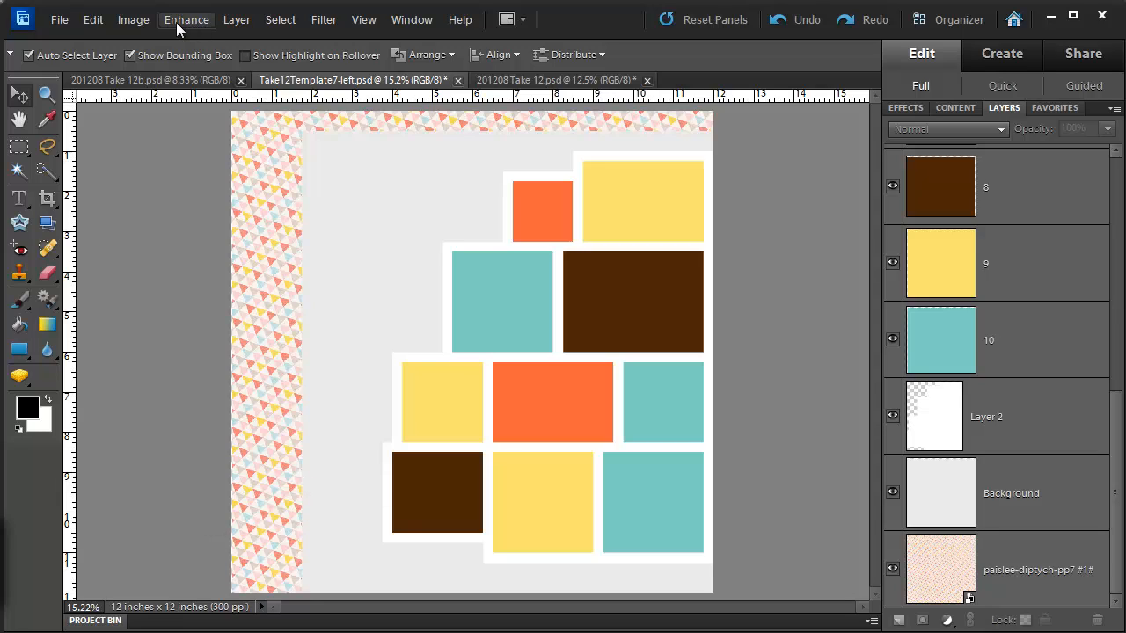
mouse_move(134, 20)
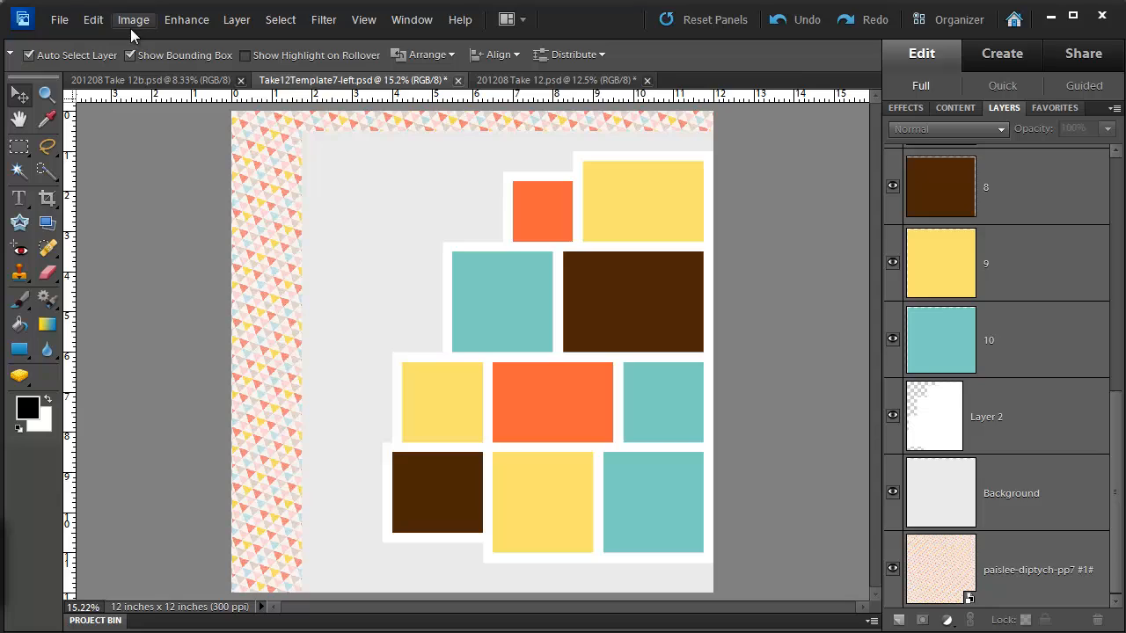
- Reduce the canvas to 8.5 x 11 inches and accept the clipping warning
click(134, 20)
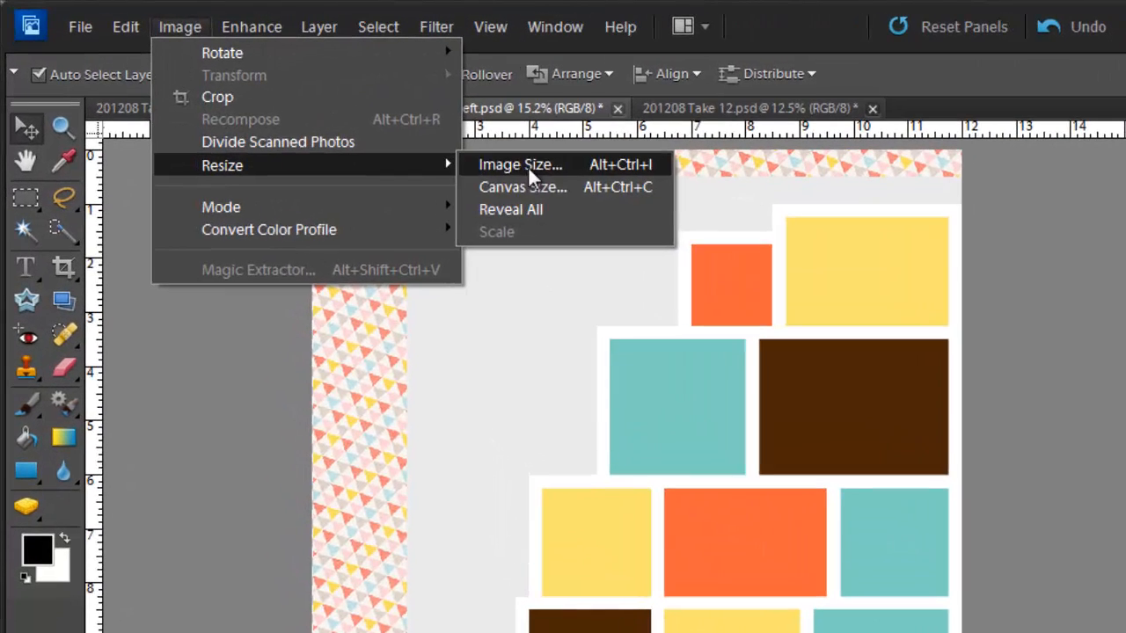
click(522, 186)
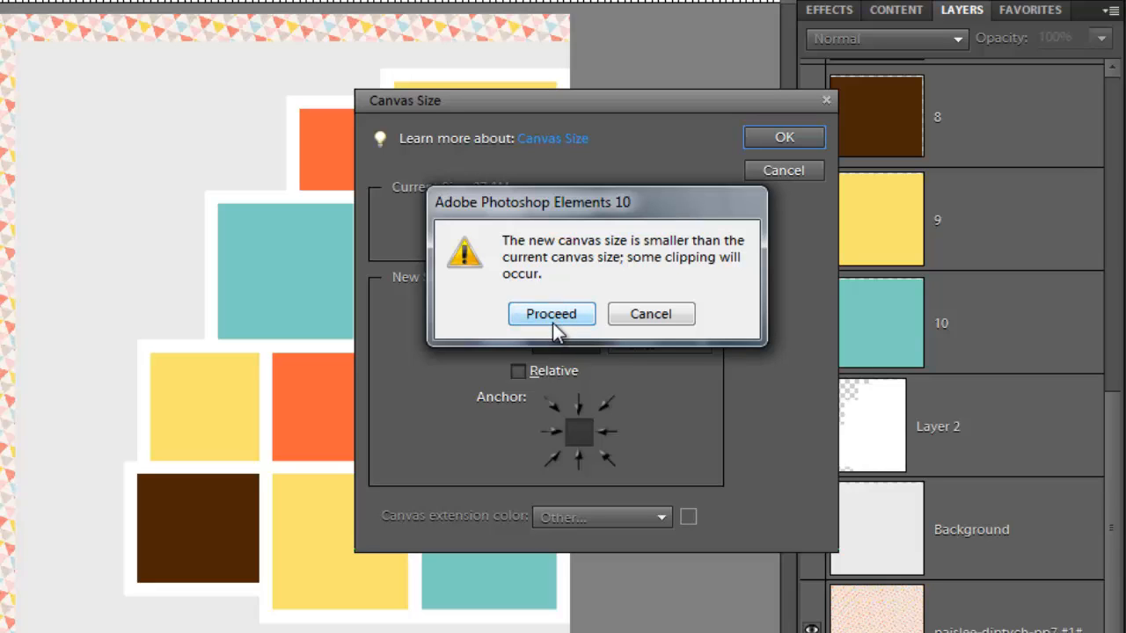
click(553, 313)
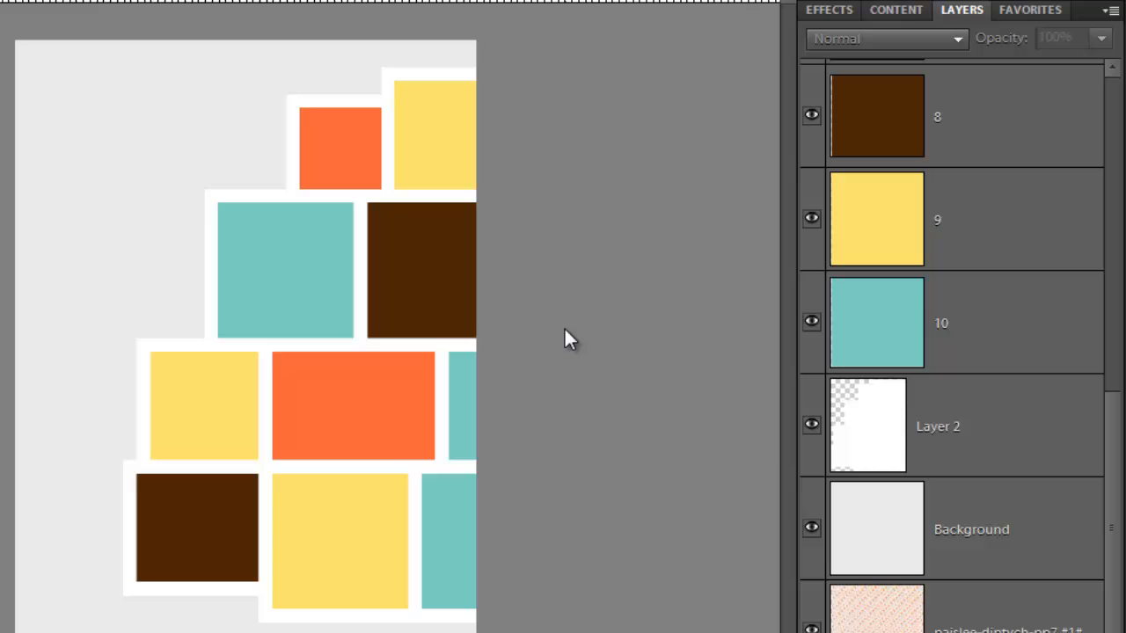
mouse_move(422, 378)
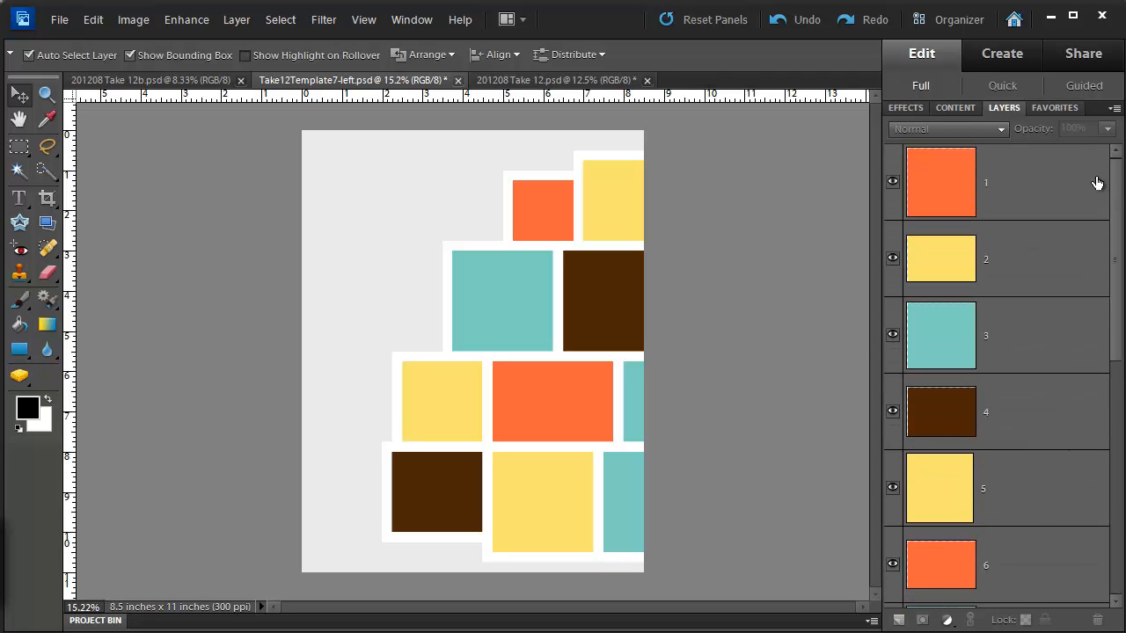
- Select all template block layers from layer 1 through Layer 2 for moving left
click(939, 181)
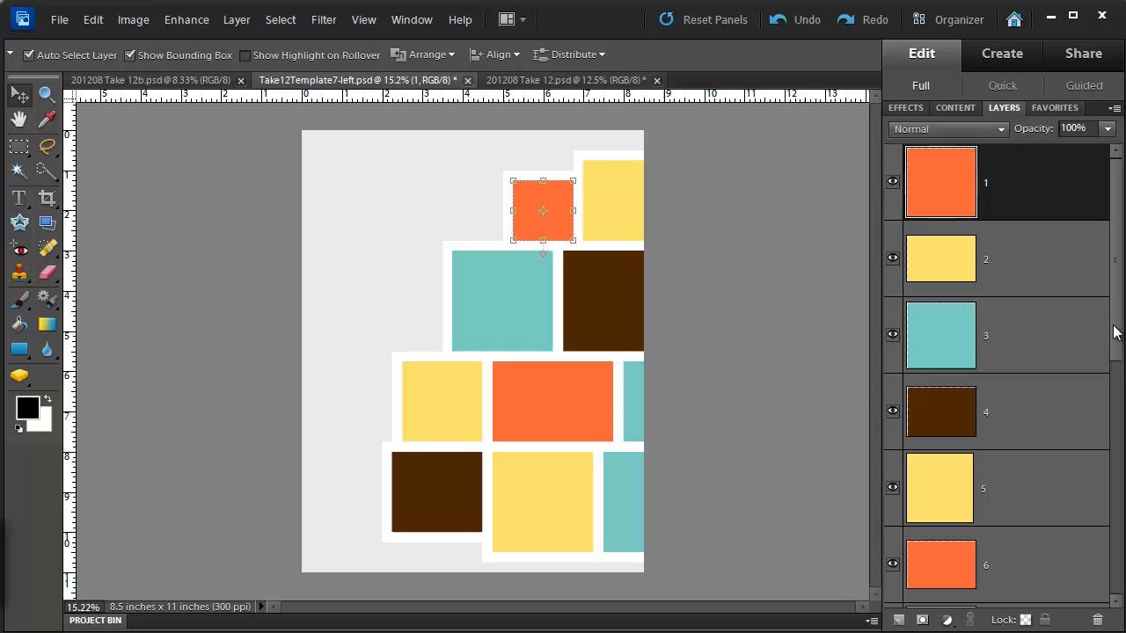
scroll(down, 3)
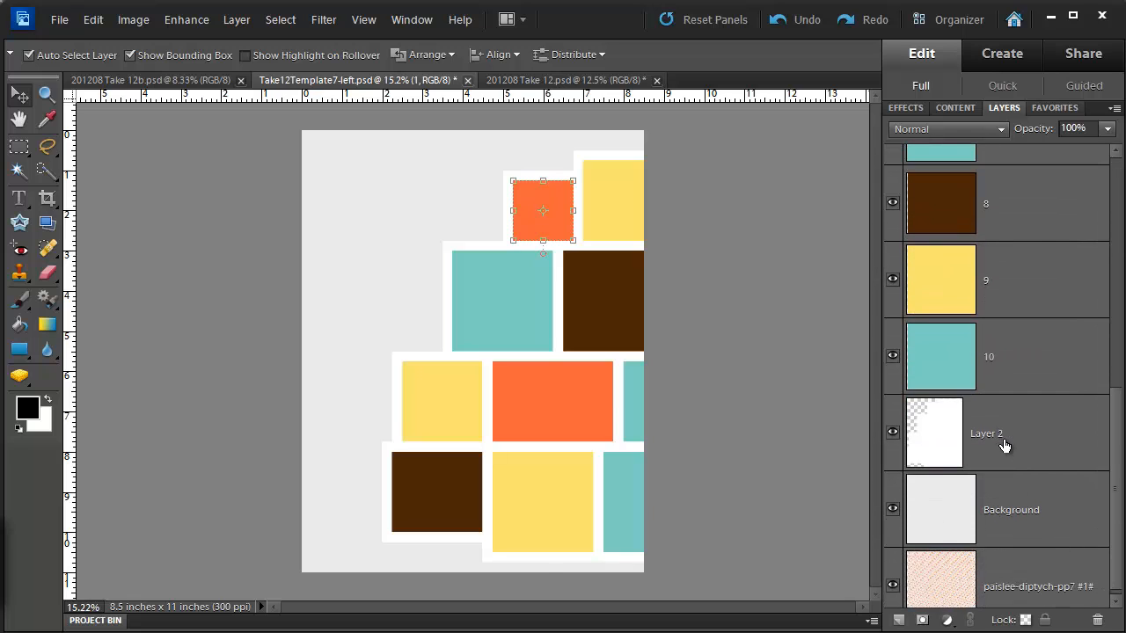
click(987, 433)
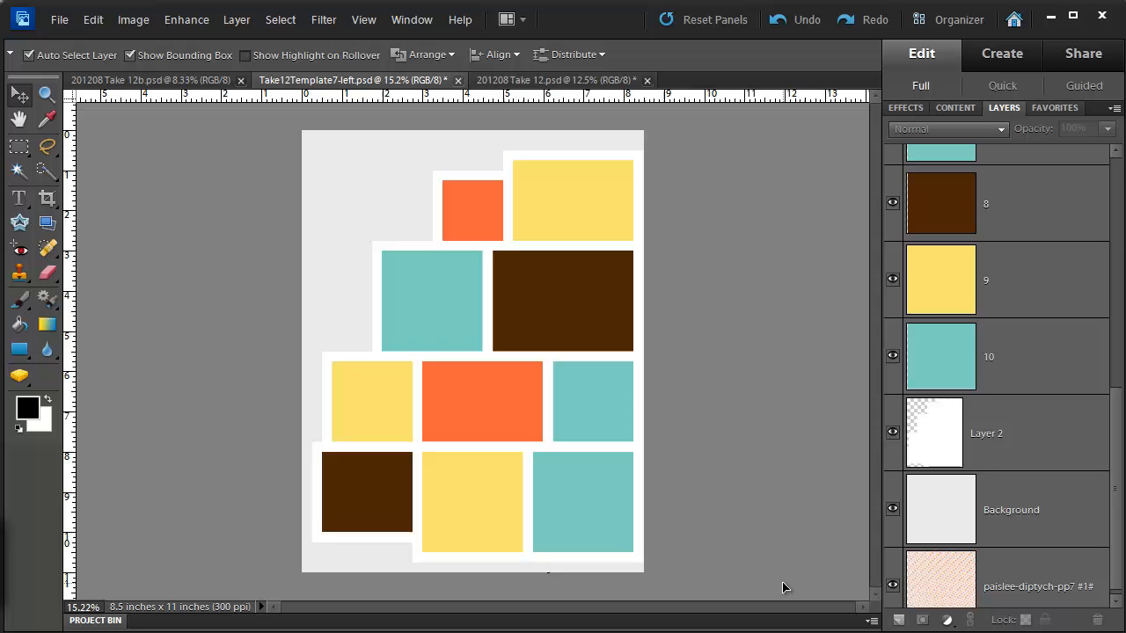
mouse_move(711, 625)
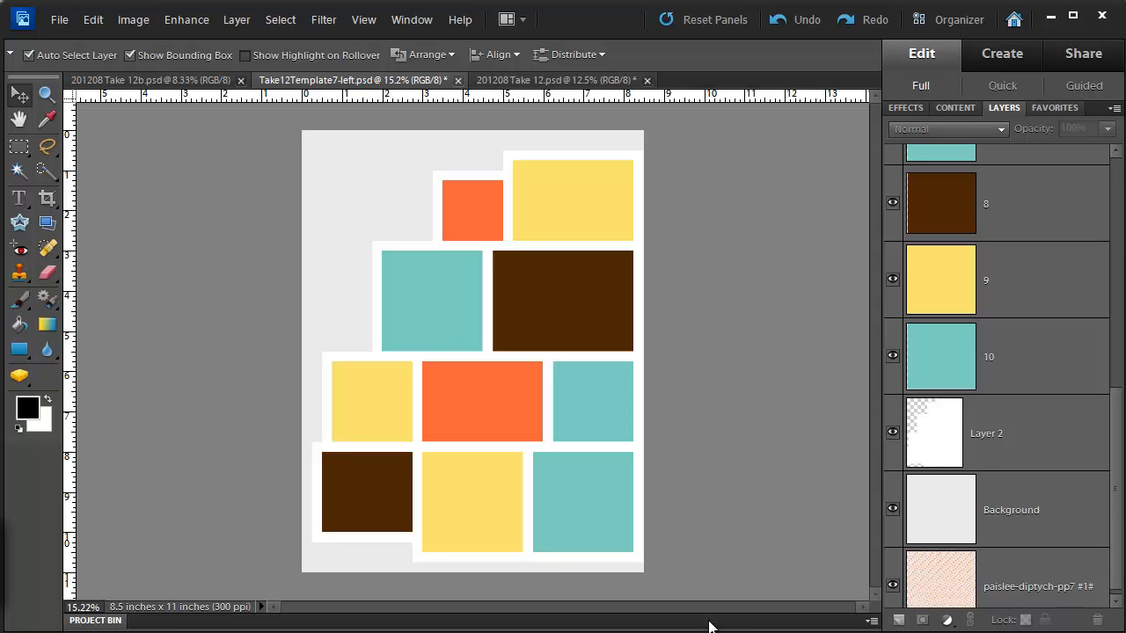
mouse_move(703, 615)
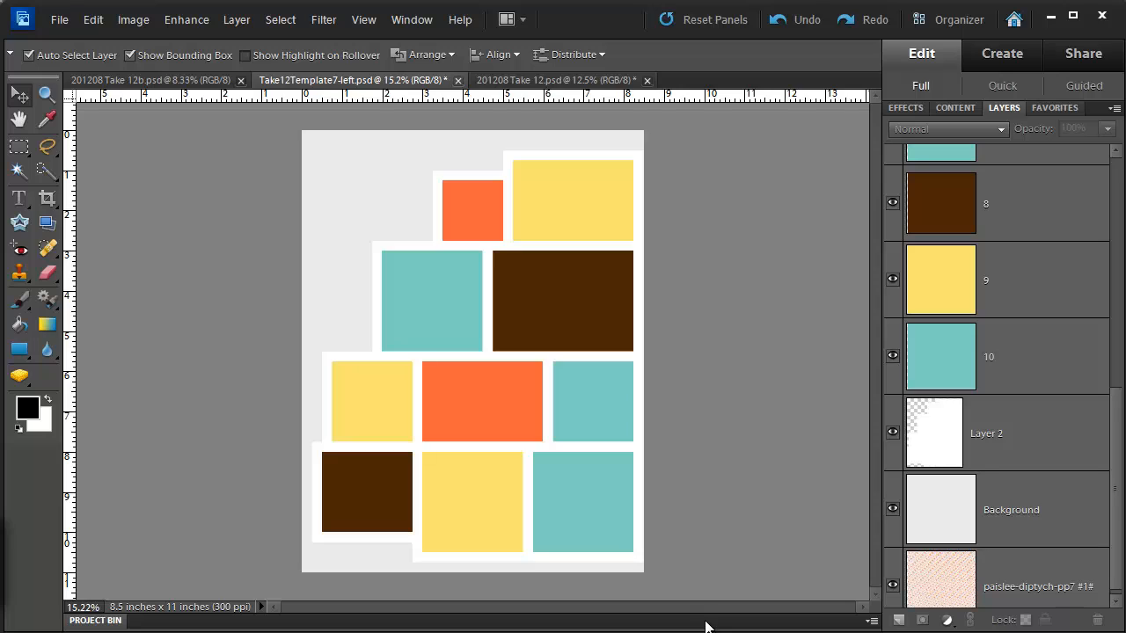
mouse_move(712, 627)
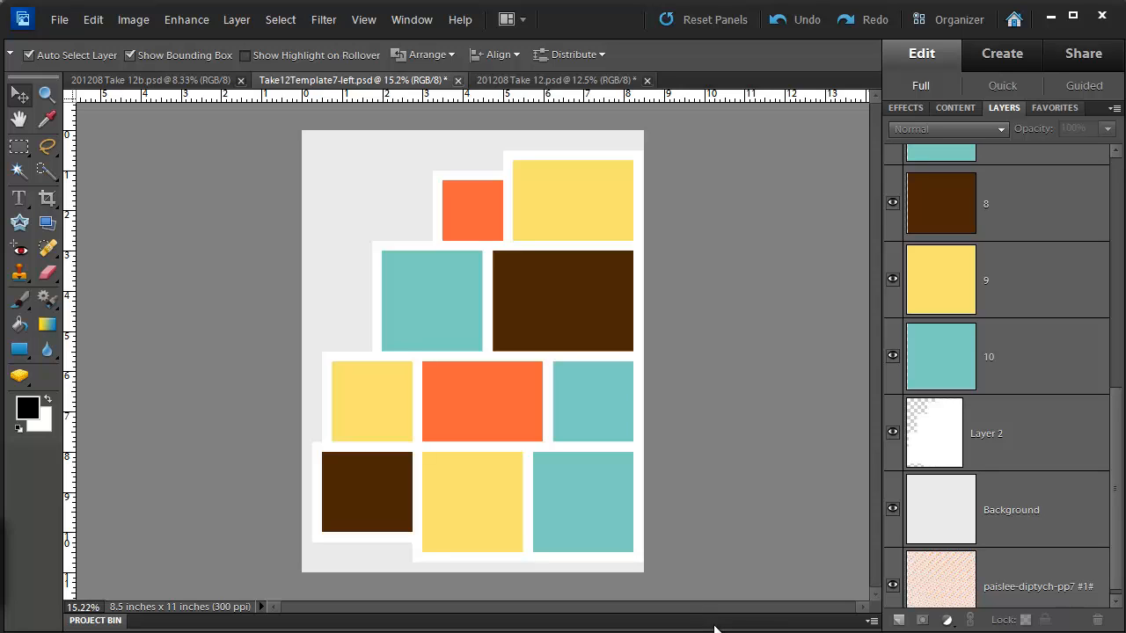